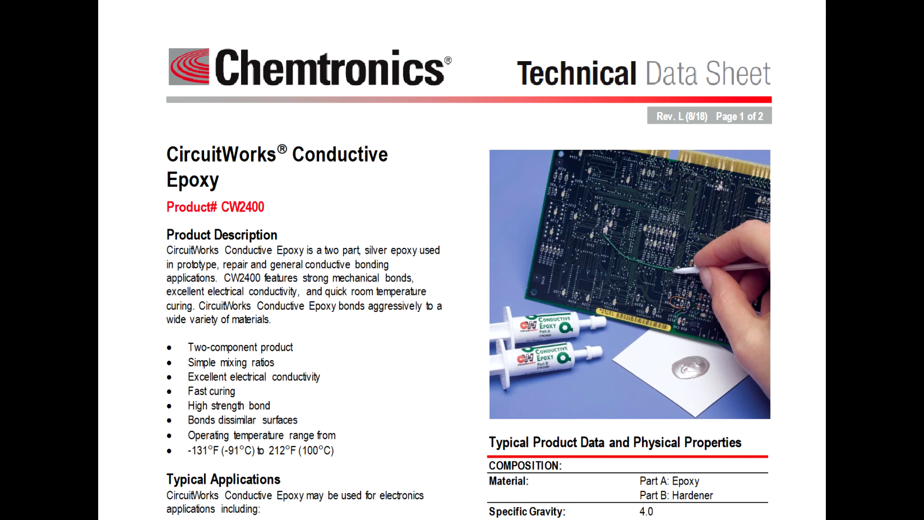
Switch to the Farnell CircuitWorks CW2400 product page tab, showing €145.47 pricing.
{"action": "left_click", "coordinate": [159, 10]}
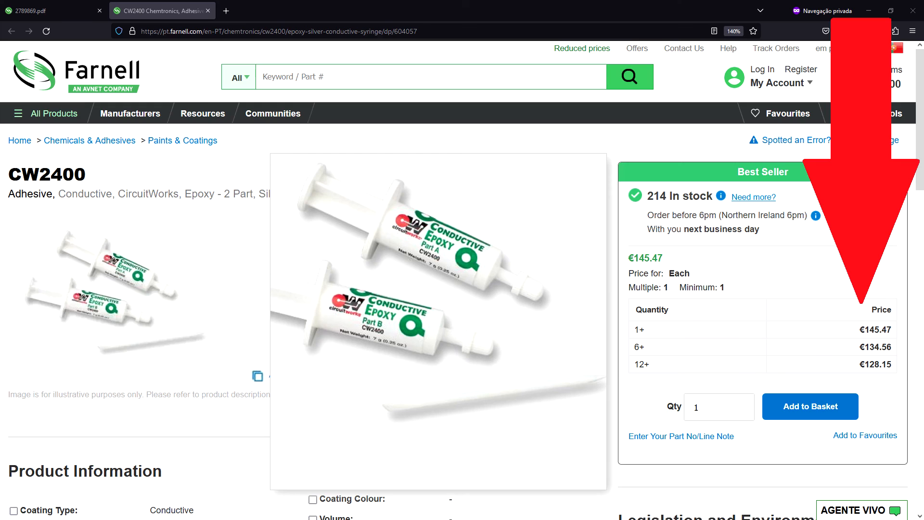